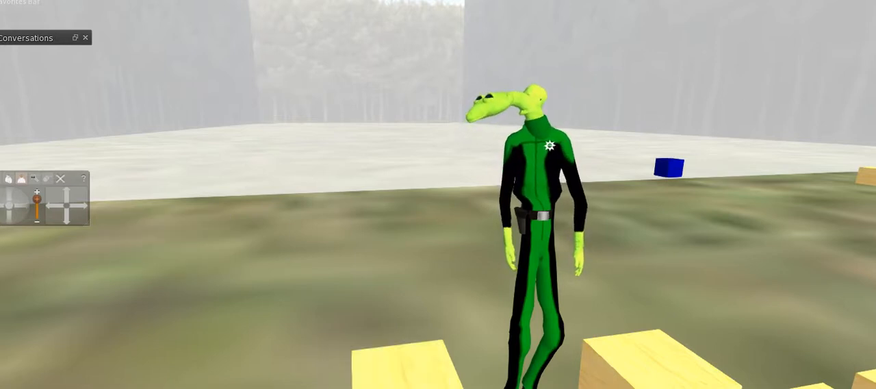
mouse_move(34, 197)
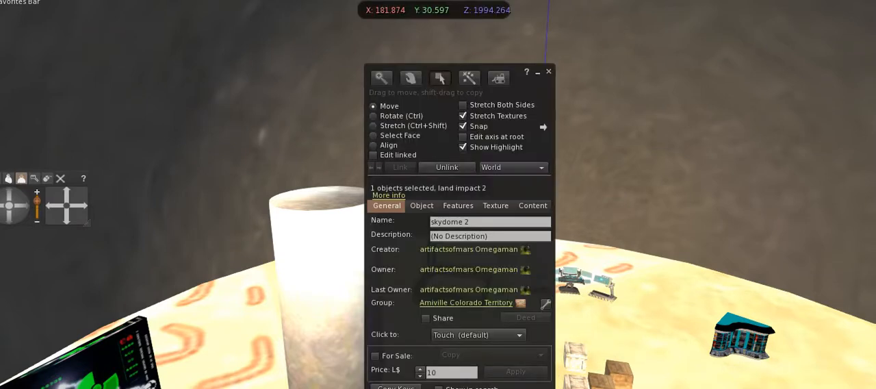
Display the skydome 2 object's Position, Size and Rotation fields in the Edit floater.
click(422, 206)
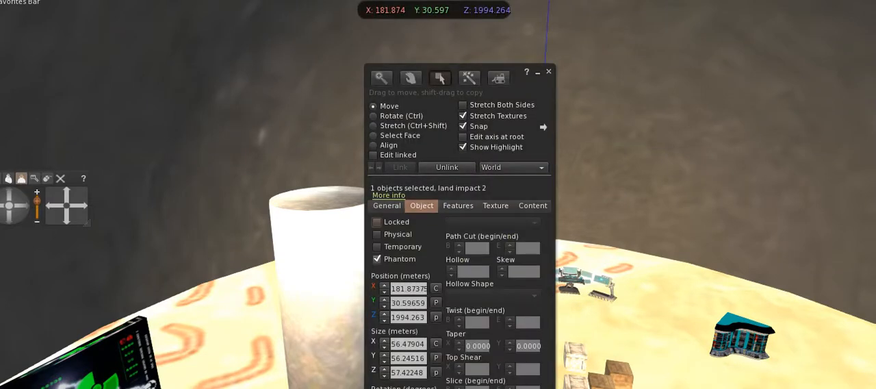
click(377, 259)
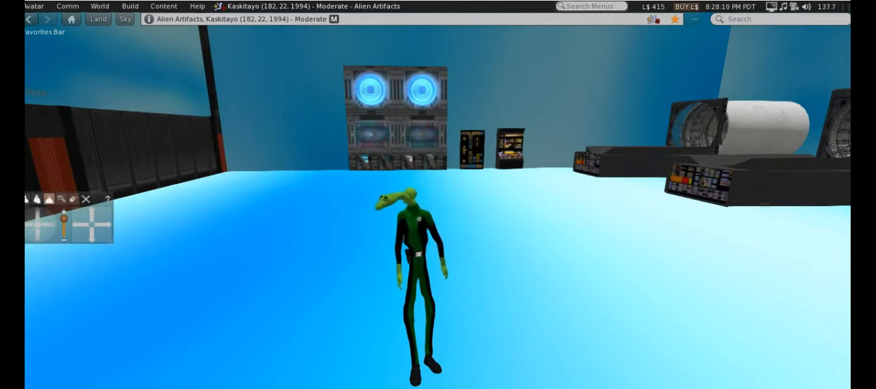
mouse_move(91, 224)
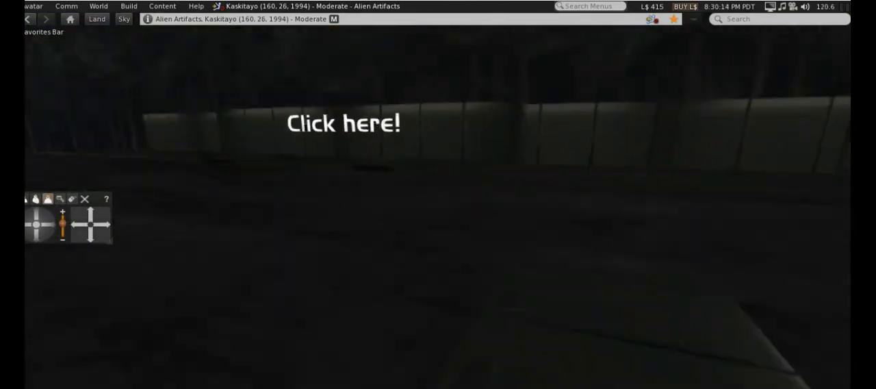
Click the sign beside the blue-lit oval doorway to the empty sci-fi room.
click(344, 123)
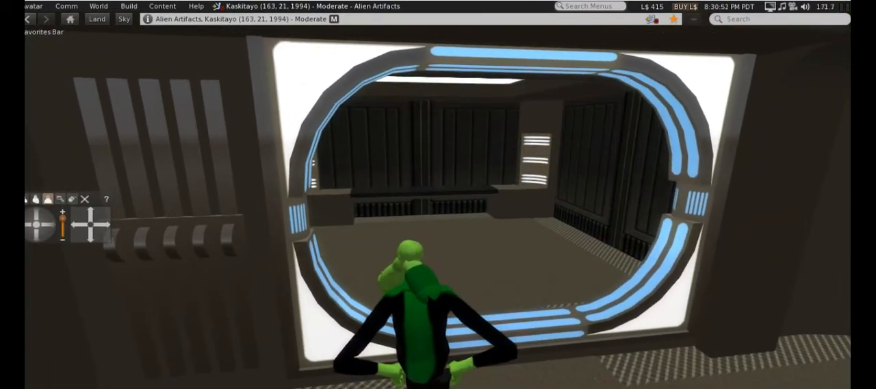
mouse_move(90, 224)
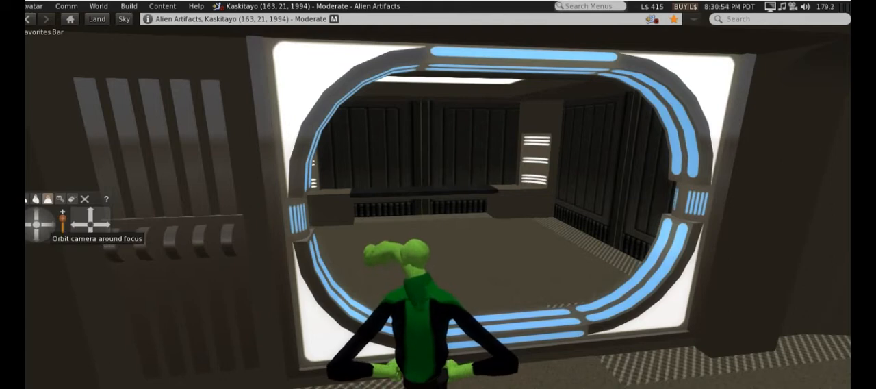